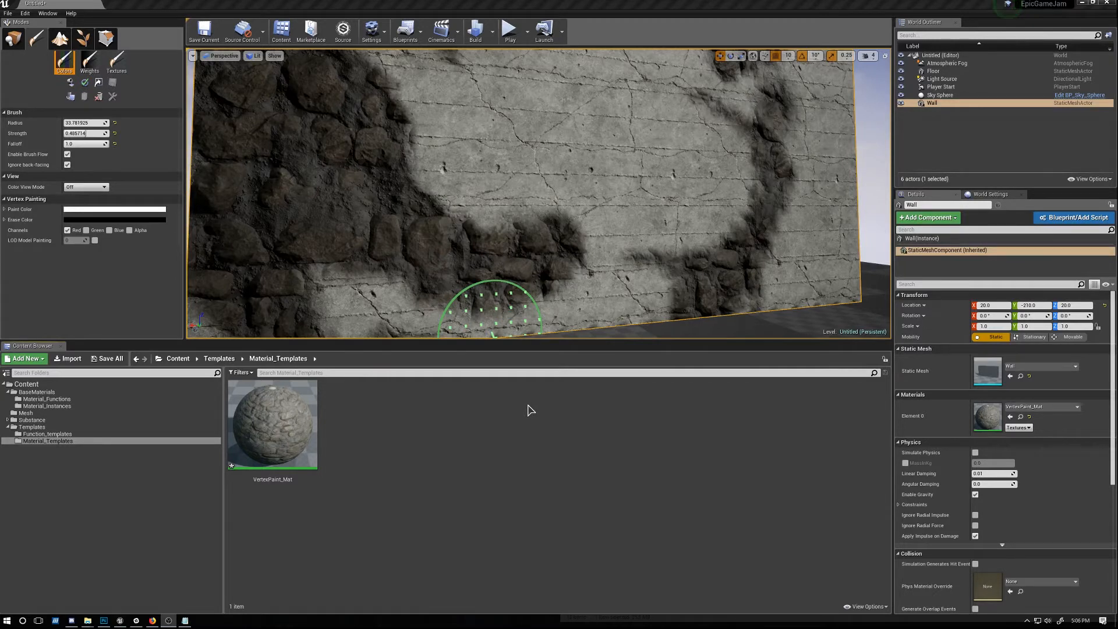
mouse_move(500, 404)
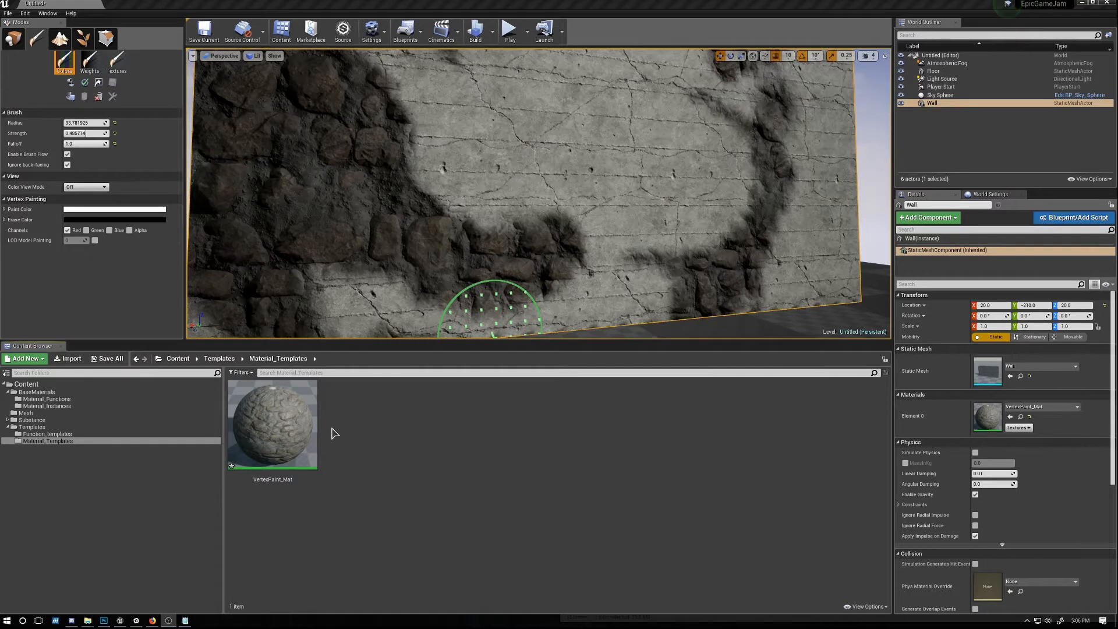
Go to the Function_templates folder to reach the VertexPaint_Func material function.
left_click(273, 424)
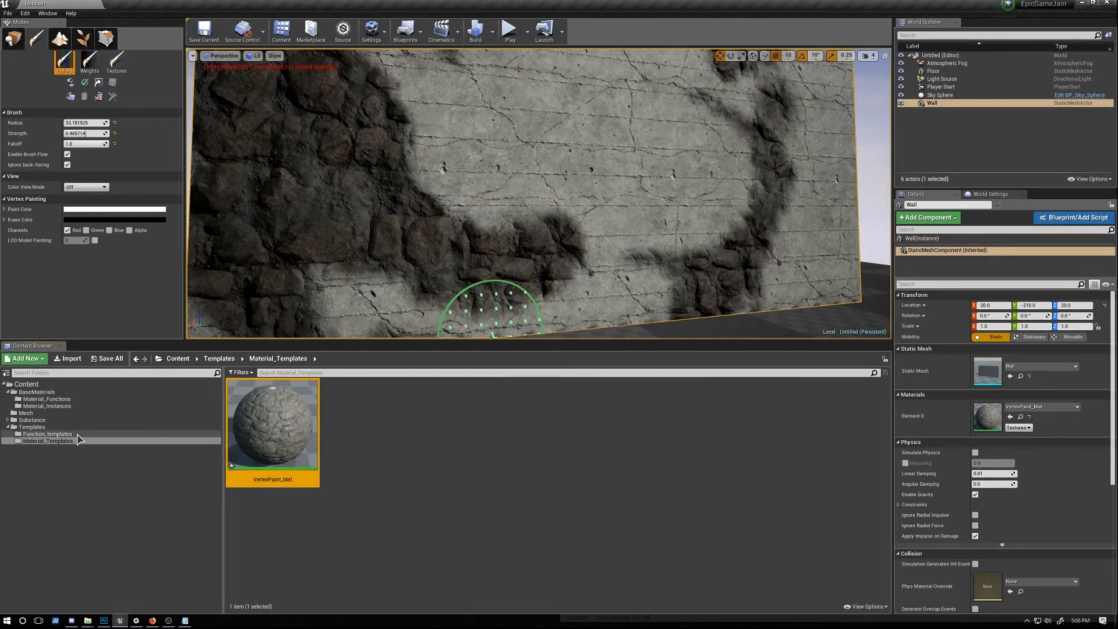
left_click(46, 433)
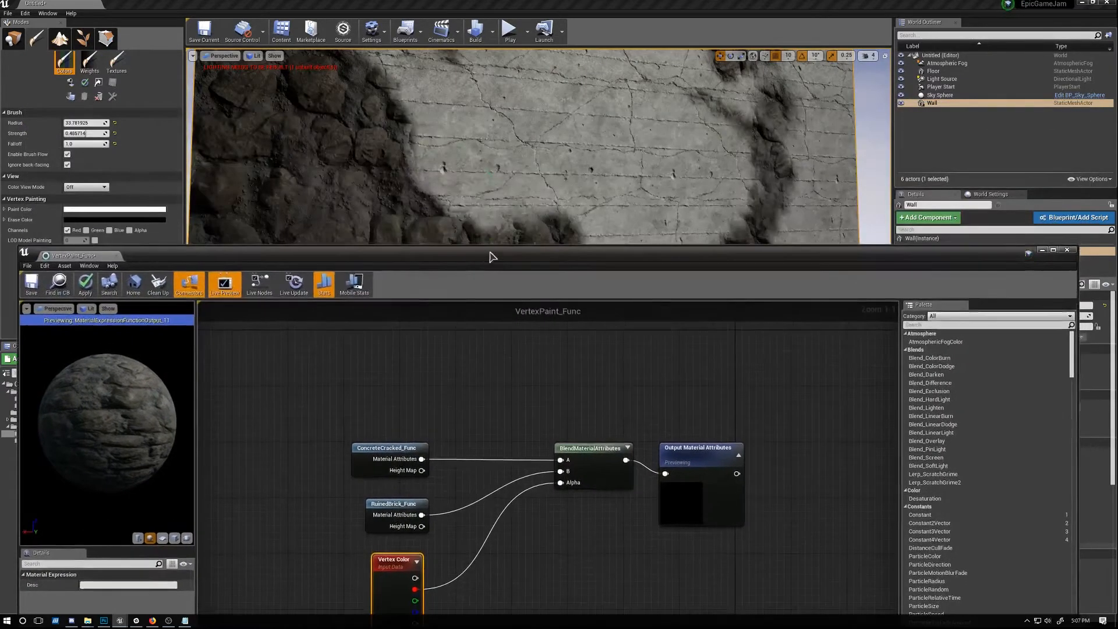
mouse_move(409, 147)
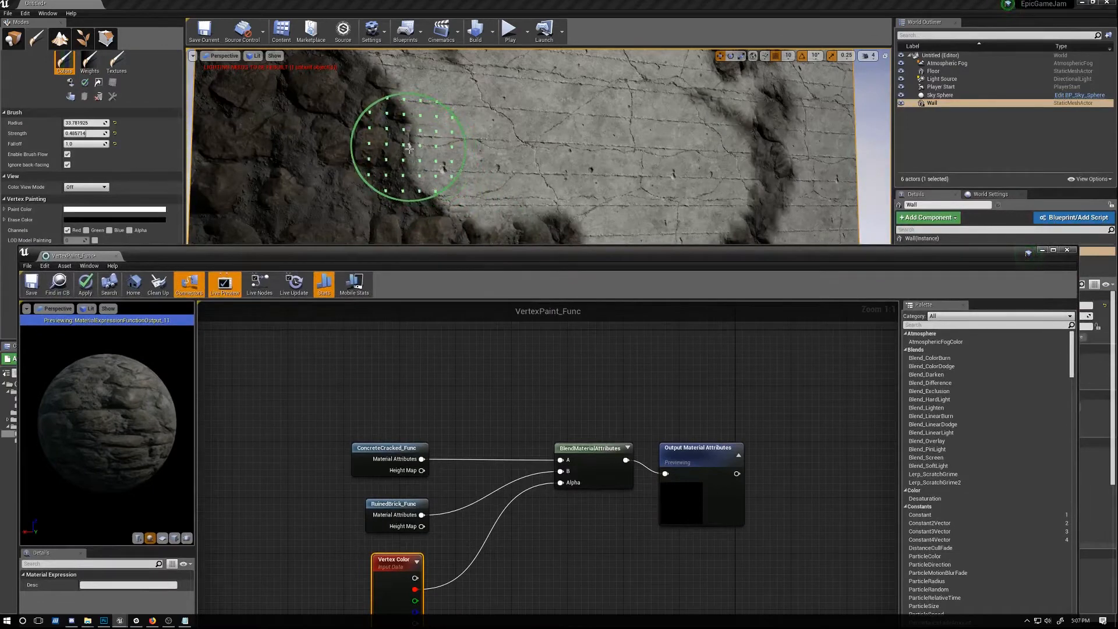
left_click(85, 186)
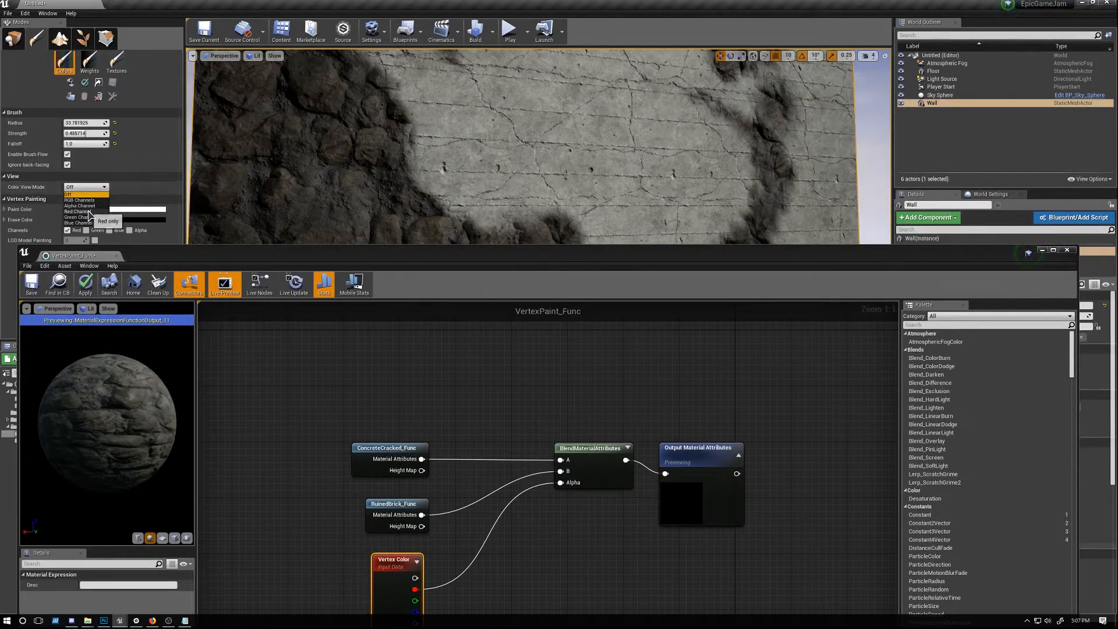
left_click(78, 210)
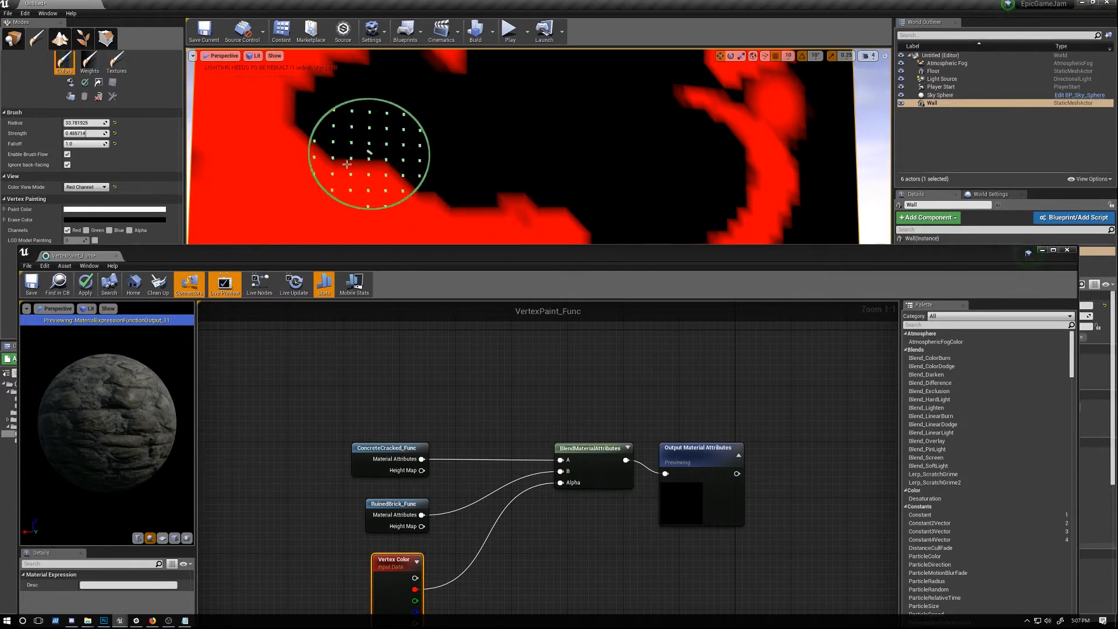
left_click(85, 186)
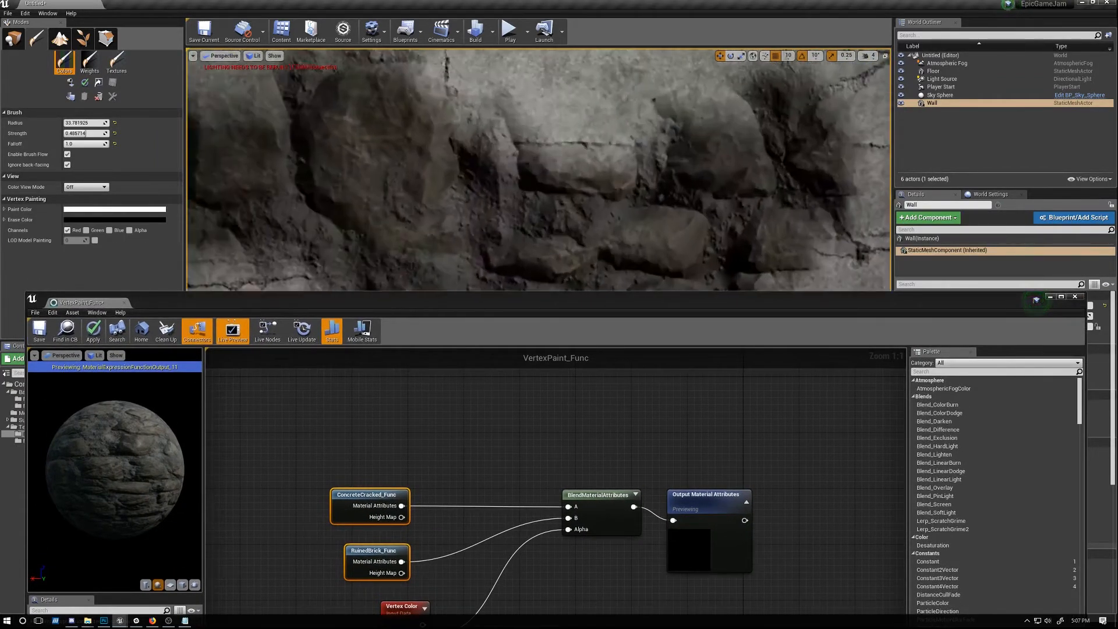
mouse_move(464, 187)
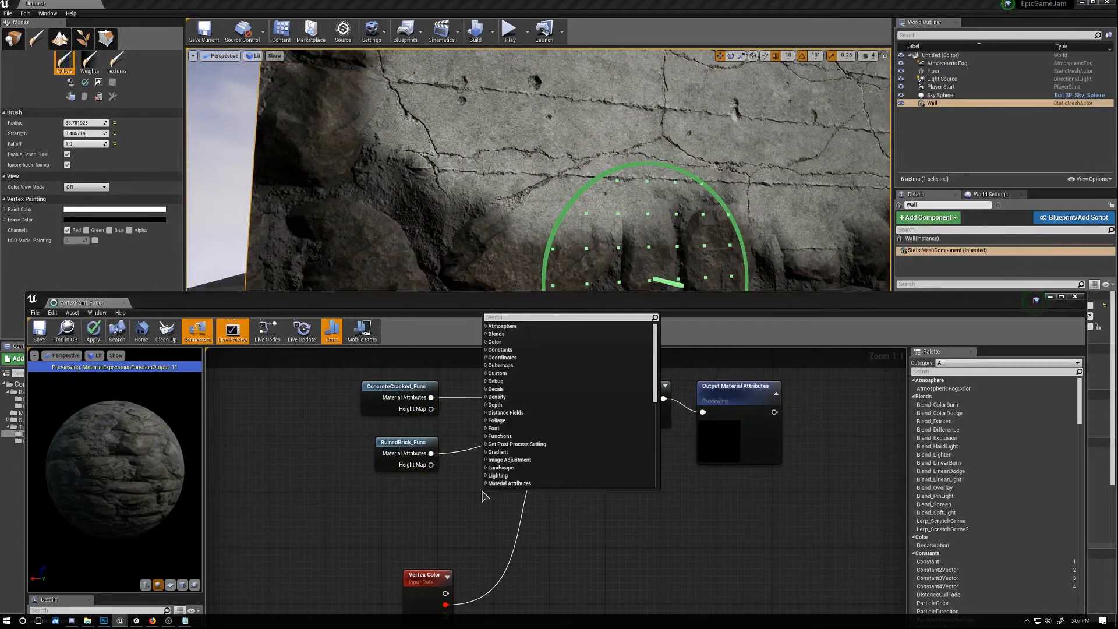
Search 'm' in the graph menu to add a Min node for the concrete and brick height maps.
type("m")
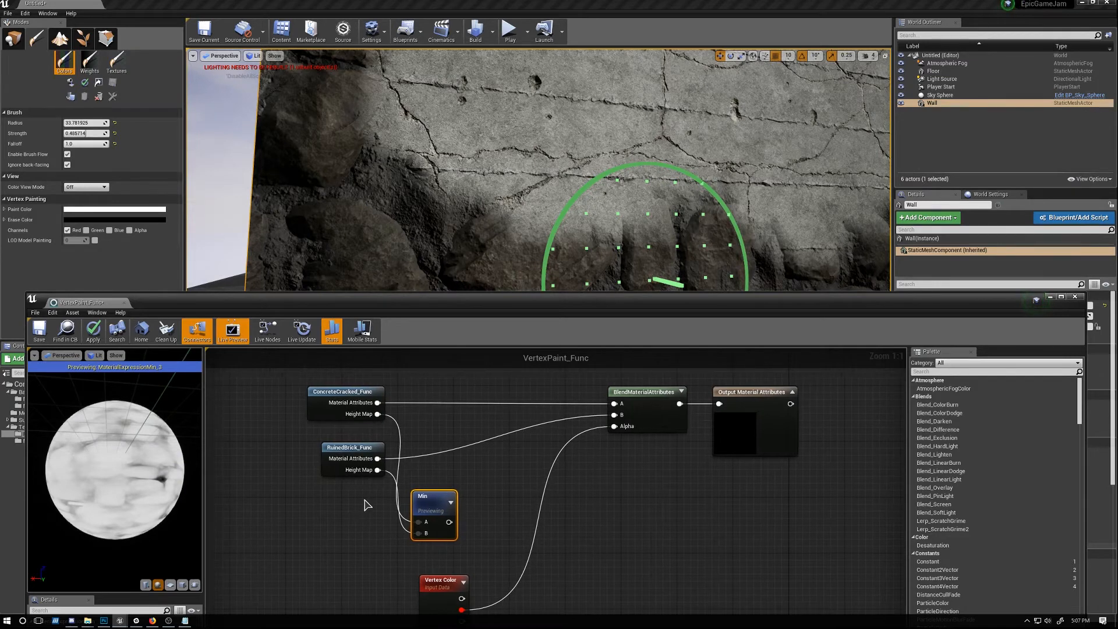
Add a Multiply node combining the Min result with vertex colour for the blend alpha.
left_click(431, 496)
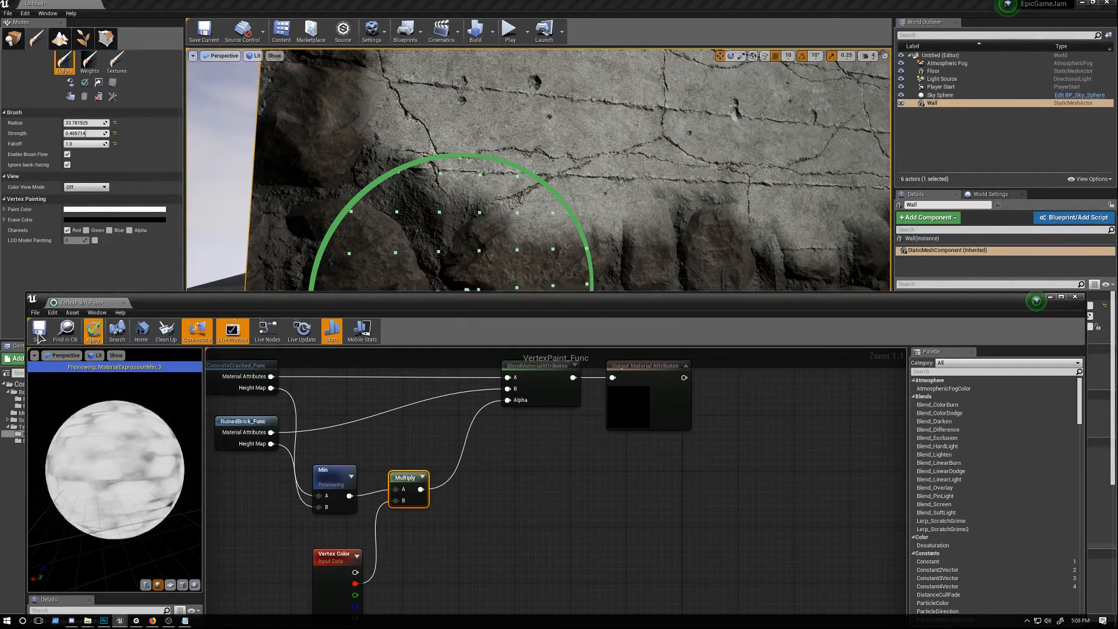
Save the updated VertexPaint_Func material function.
left_click(93, 330)
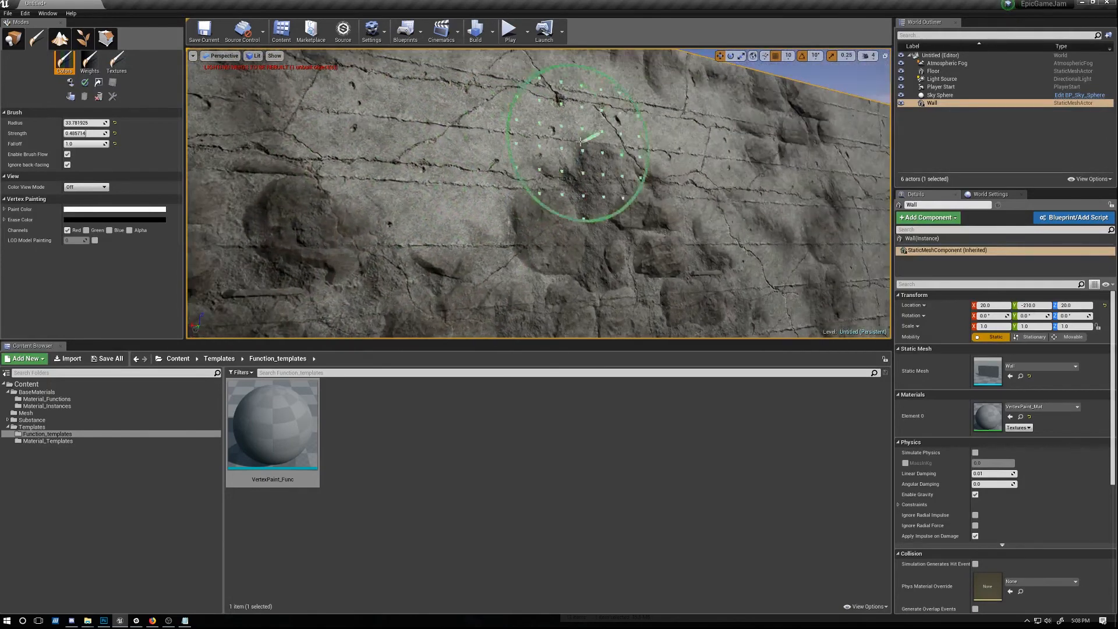
mouse_move(439, 211)
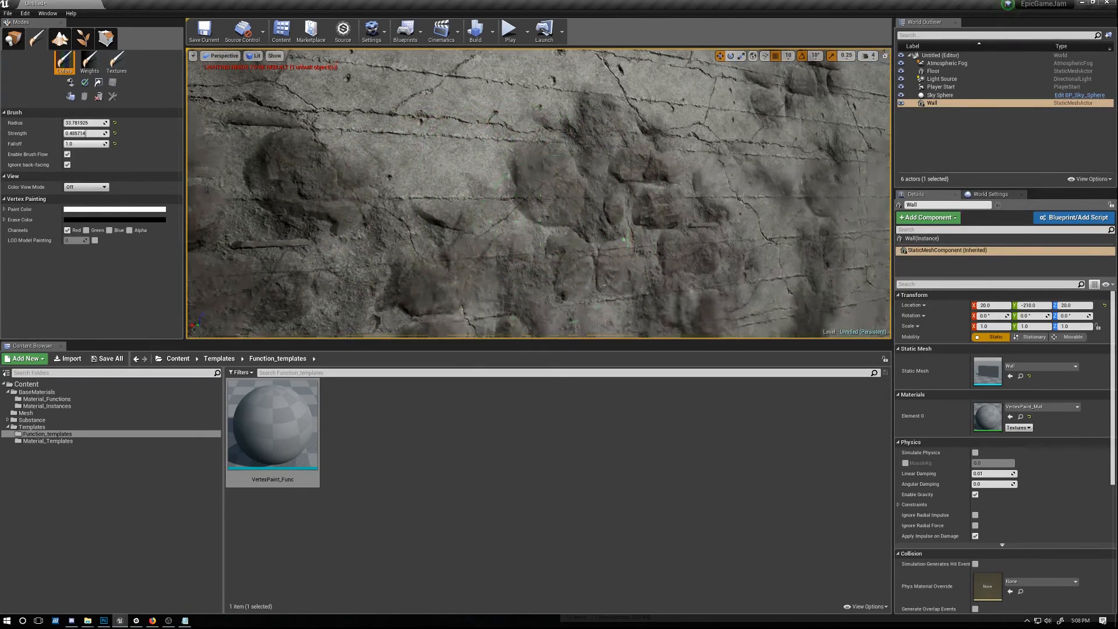
mouse_move(343, 168)
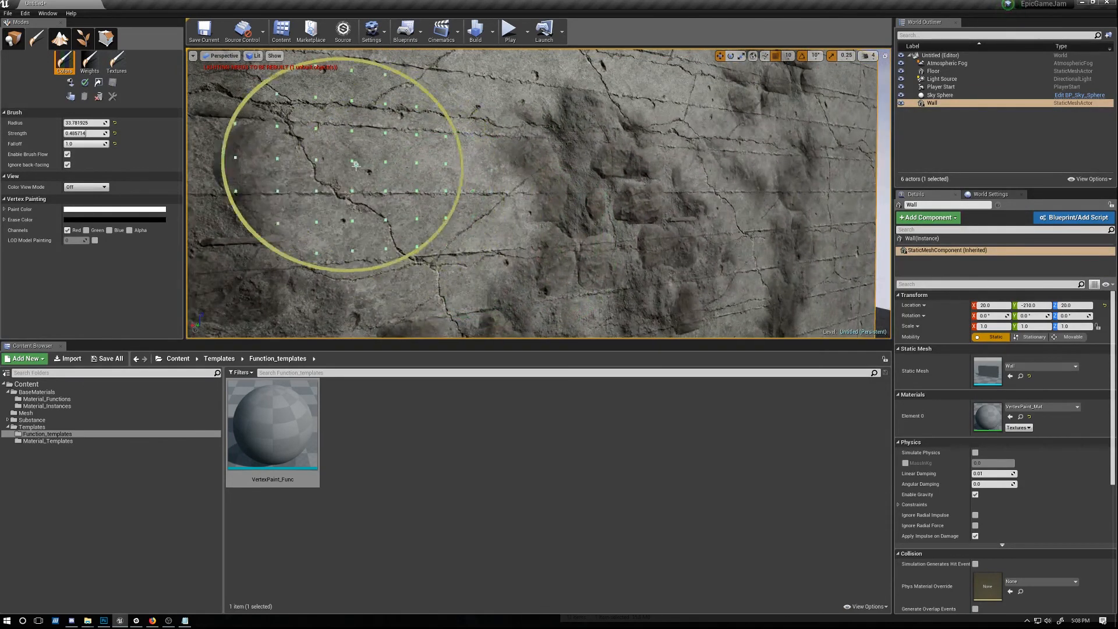